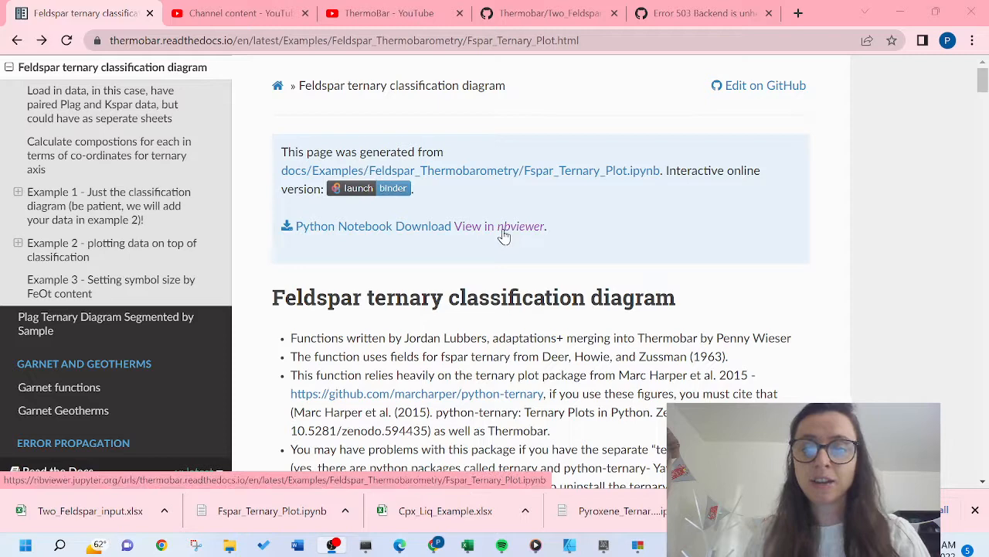
Scroll through the Feldspar ternary documentation page before switching to the local JupyterLab workspace.
scroll(down, 3)
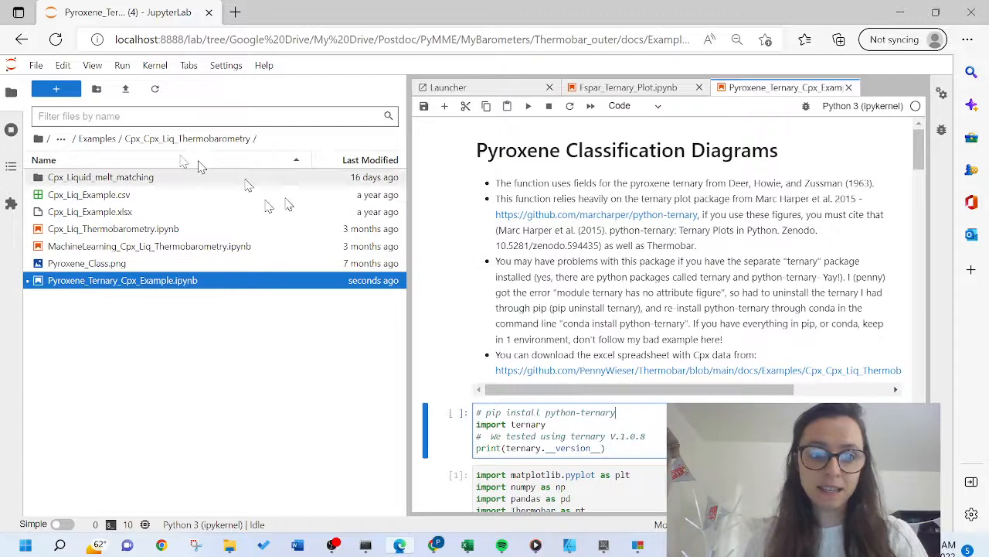
Open Fspar_Ternary_Plot.ipynb and run the import cell, confirming ternary version 1.0.8.
click(626, 87)
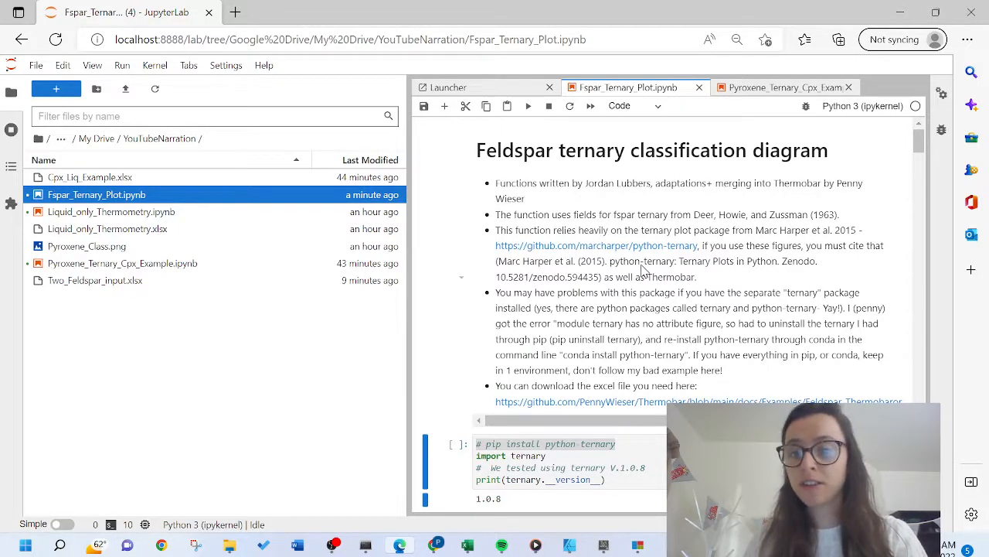
scroll(down, 3)
text(!)
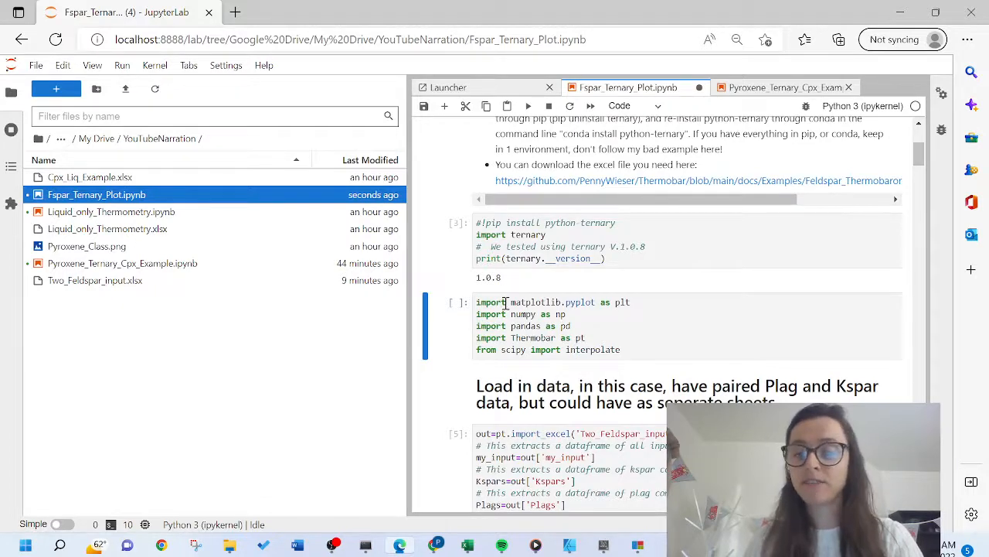
scroll(down, 3)
text(-)
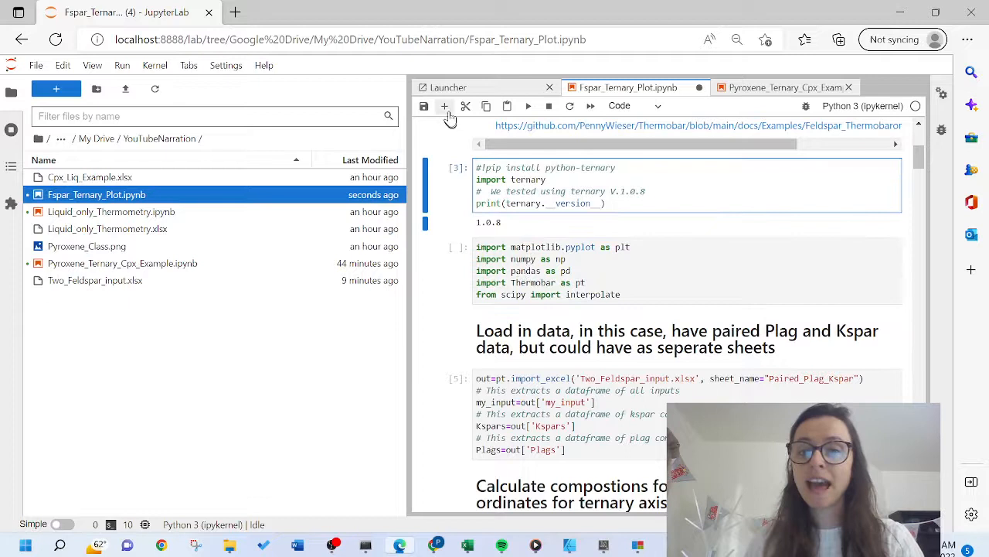
Insert an empty cell after the import cell and start a '!' shell command in it.
click(446, 105)
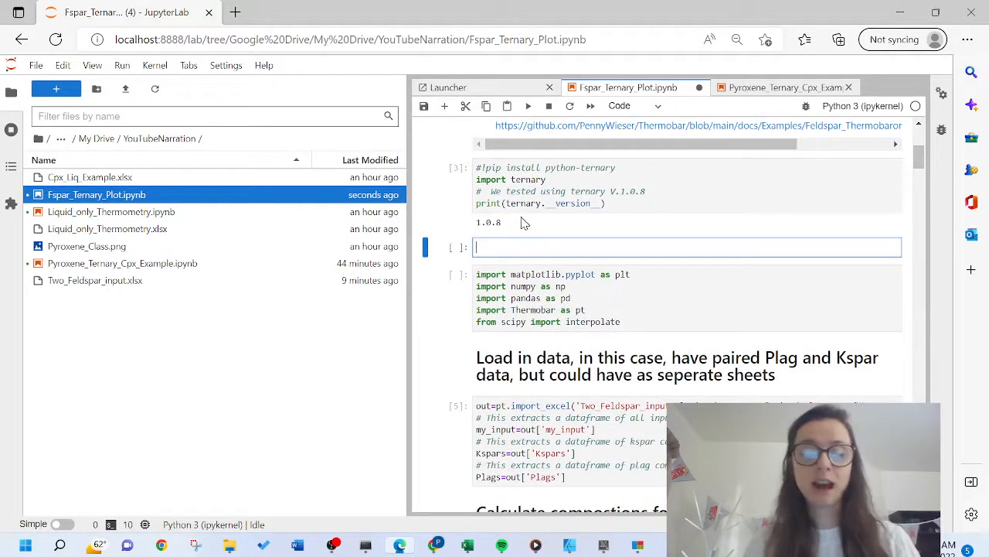
text(!)
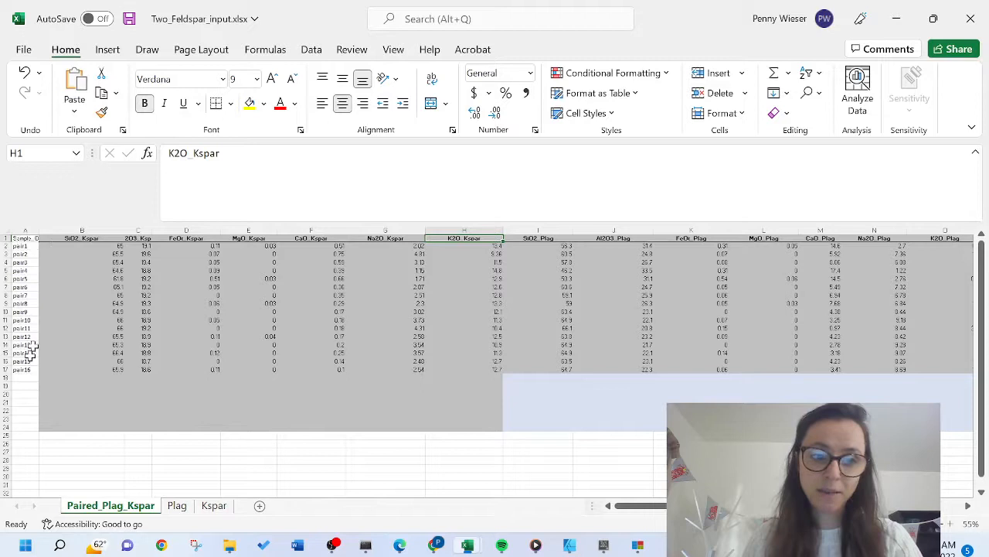
Inspect the SiO2_Kspar header and its neighbour in the Paired_Plag_Kspar sheet.
click(80, 238)
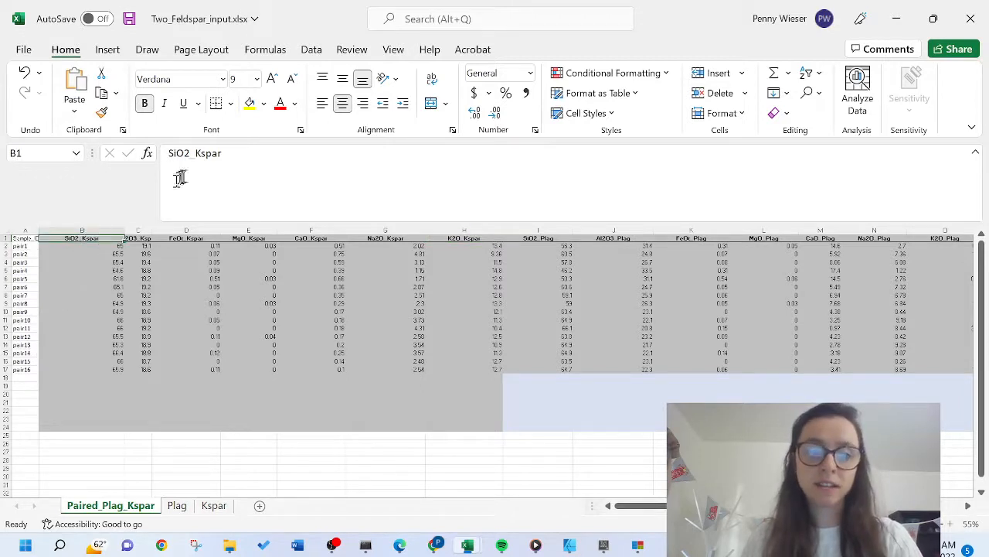
click(138, 238)
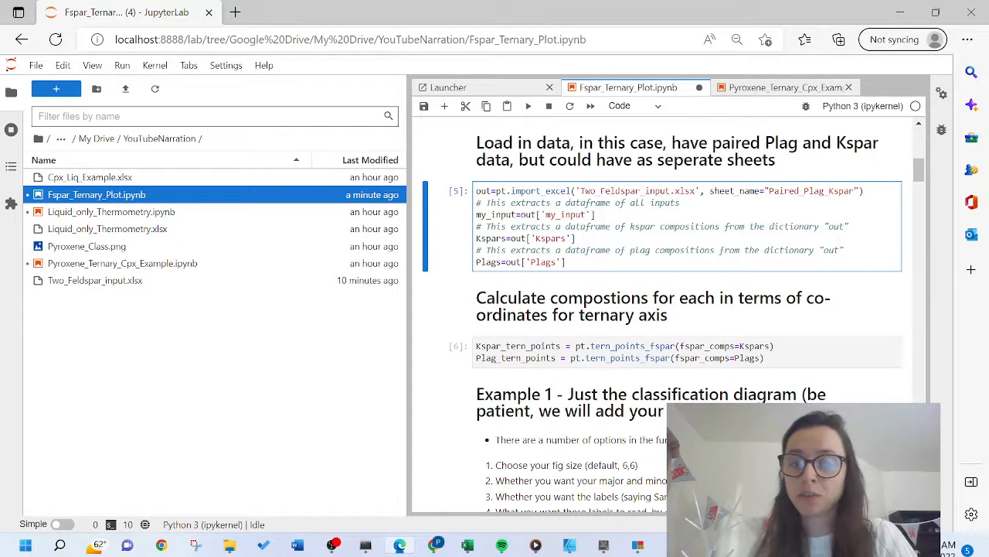
Add Kspars.head() and Plags.head() preview cells after the data-loading cell.
click(445, 105)
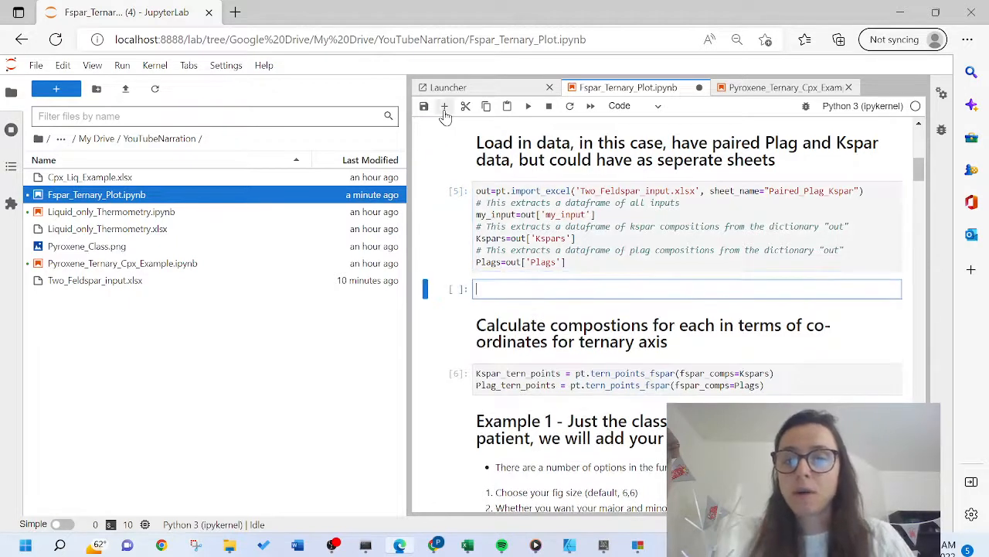
text(K)
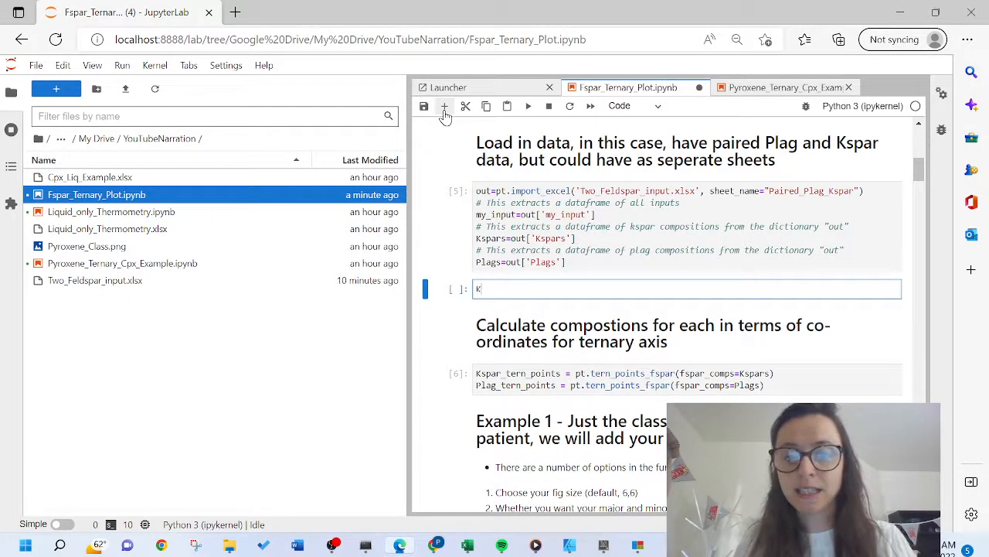
text(spars.head()
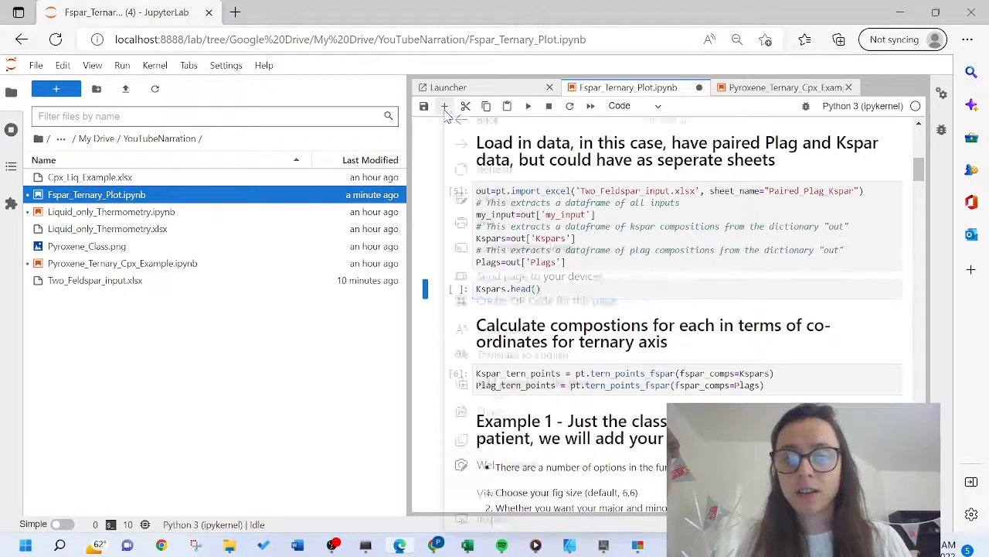
click(444, 105)
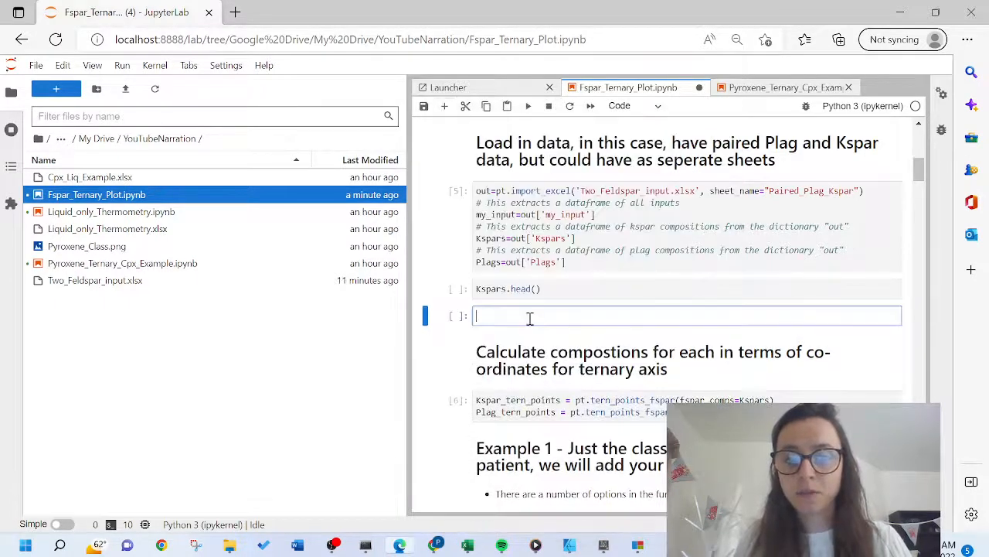
text(Plags.head())
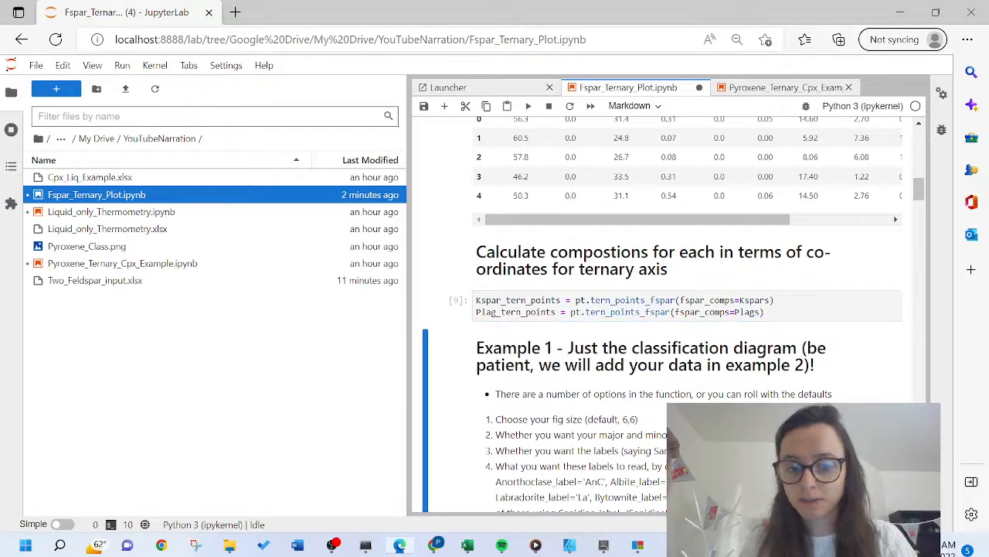
Run the classification triangle cells with labels and with ticks=False.
scroll(down, 3)
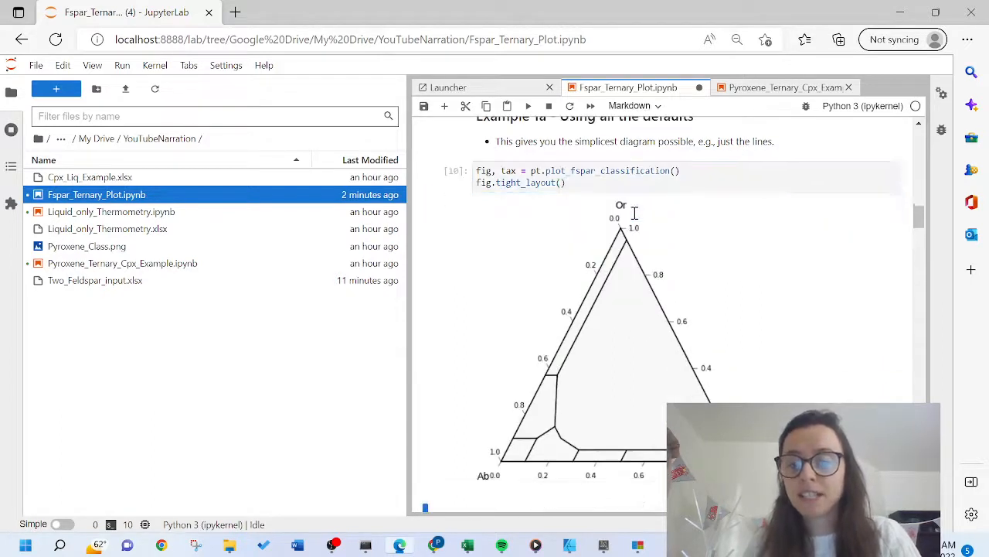
scroll(down, 3)
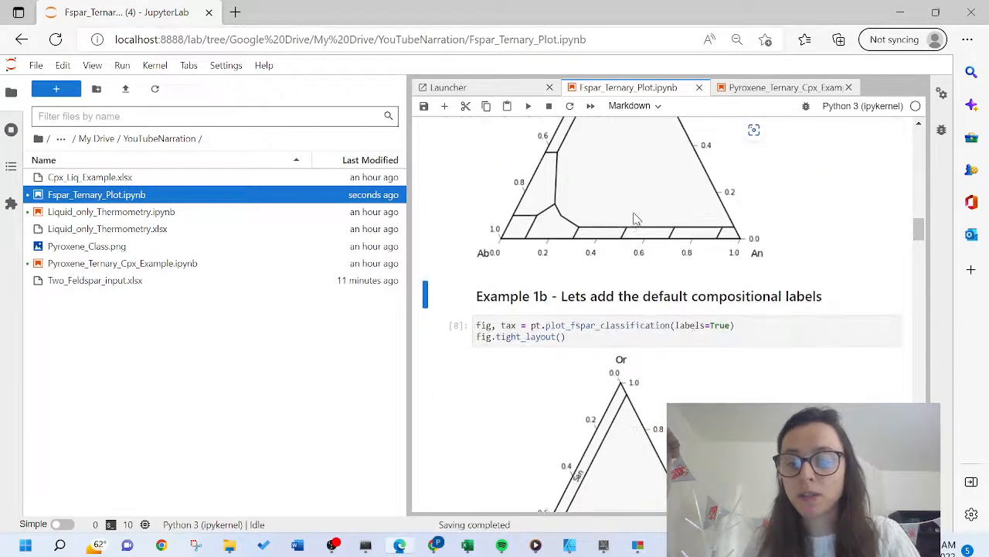
scroll(down, 3)
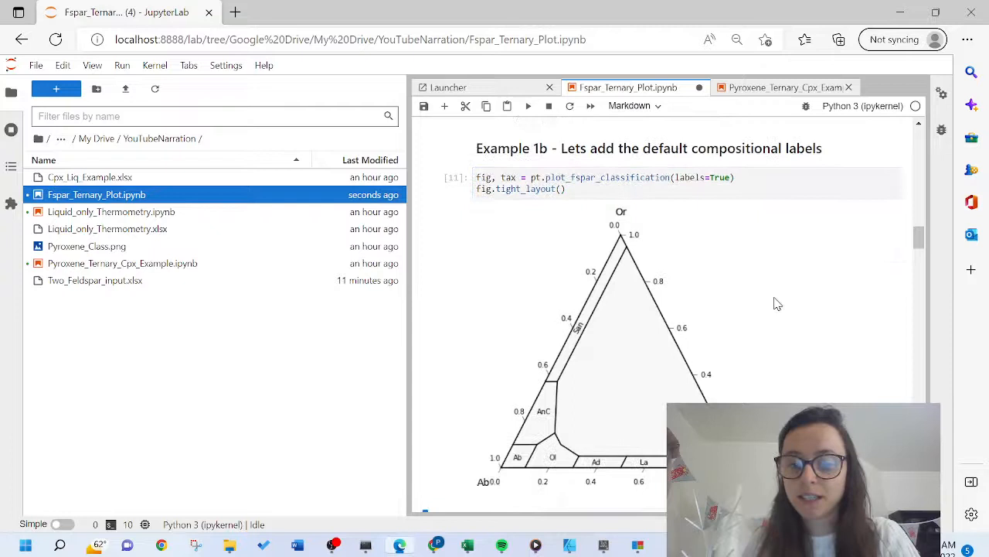
scroll(down, 3)
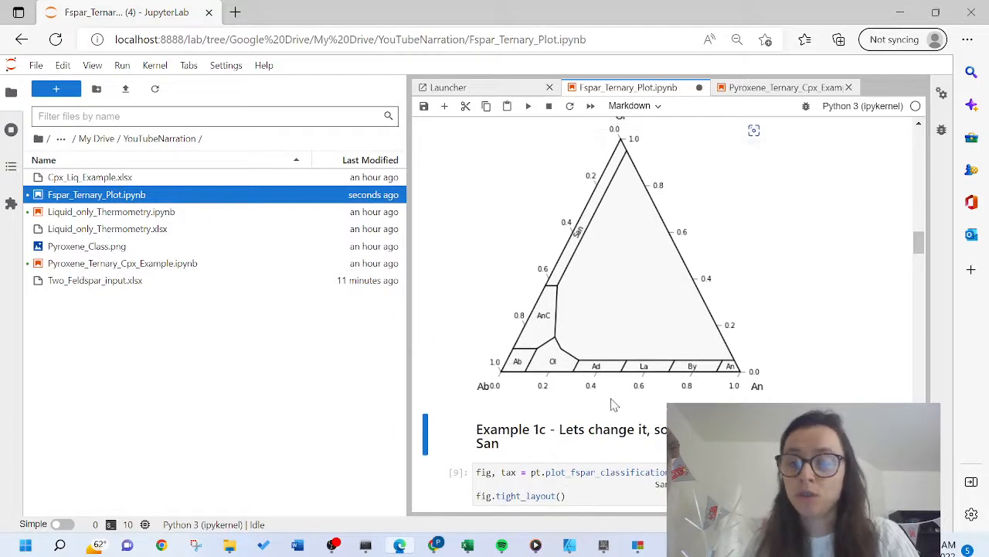
scroll(down, 3)
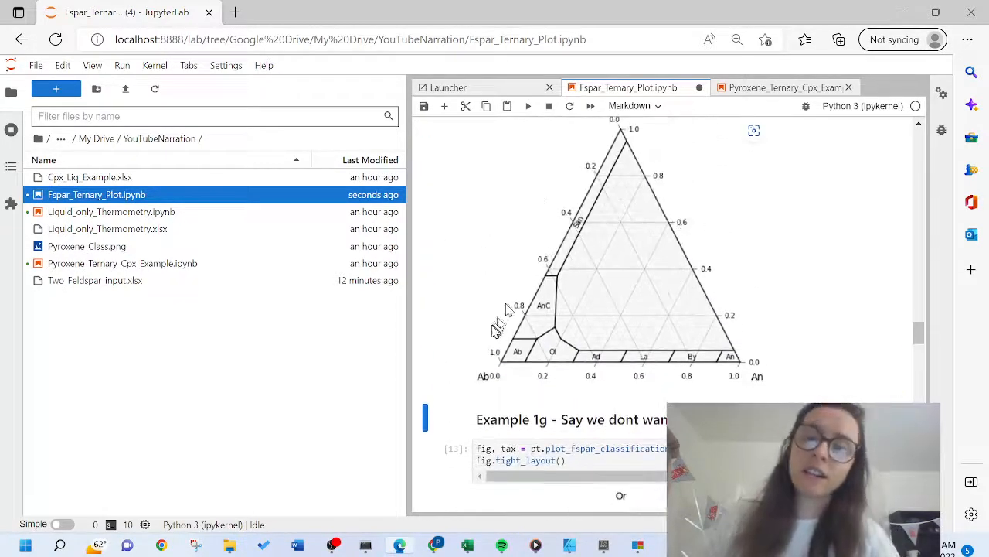
scroll(down, 3)
text(minor_grid=True, ticks=False))
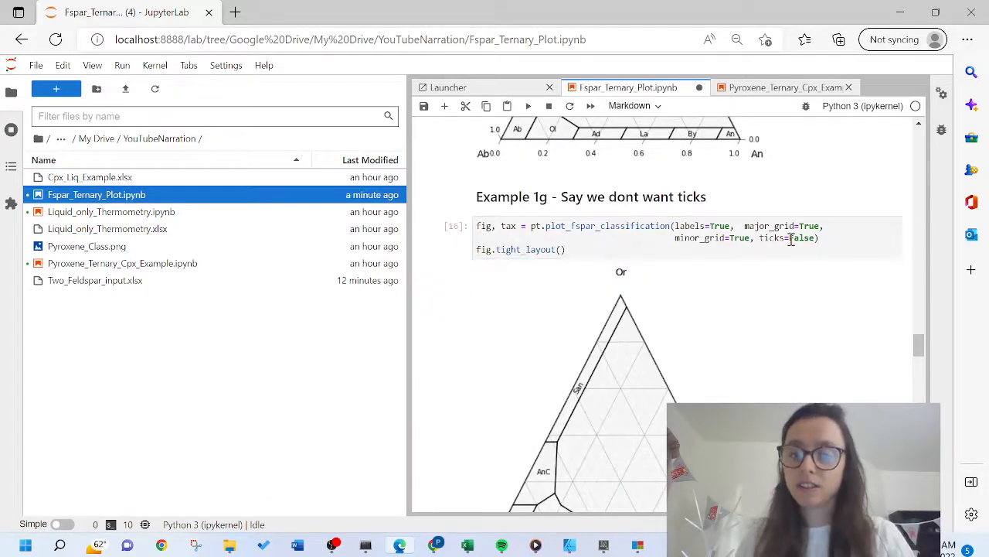
scroll(down, 3)
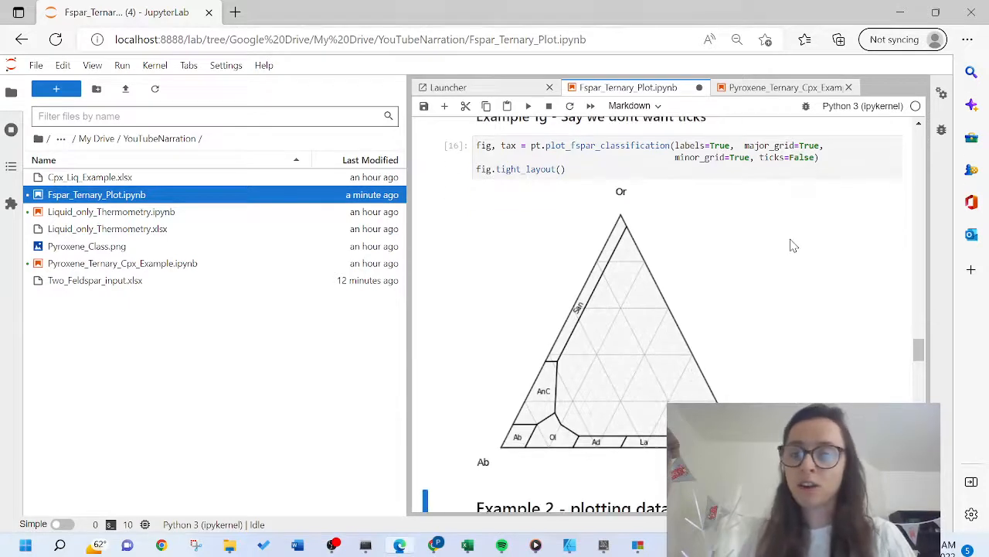
Print help(pt.plot_fspar_classification) in a new cell below the plot.
click(618, 145)
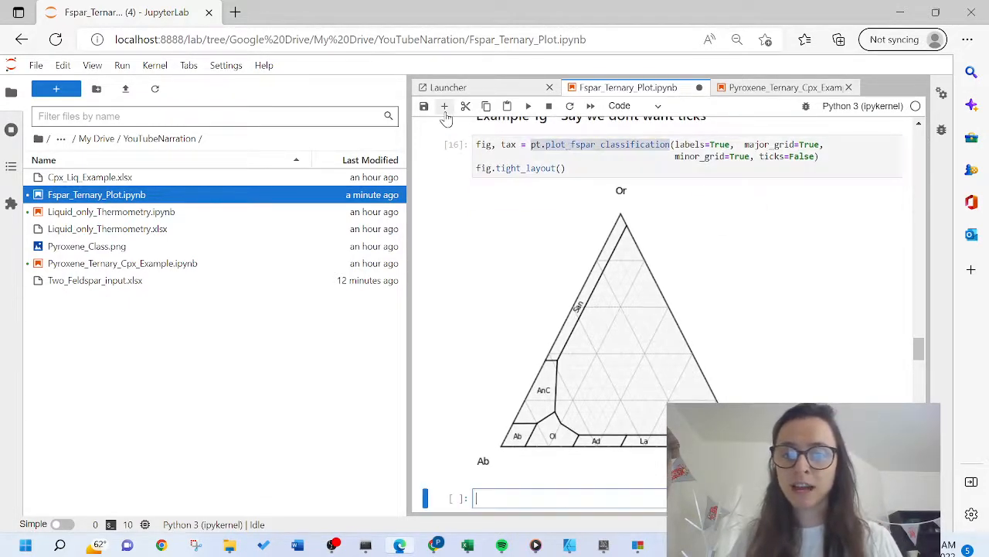
text(help(pt.plot_fspar_classification)
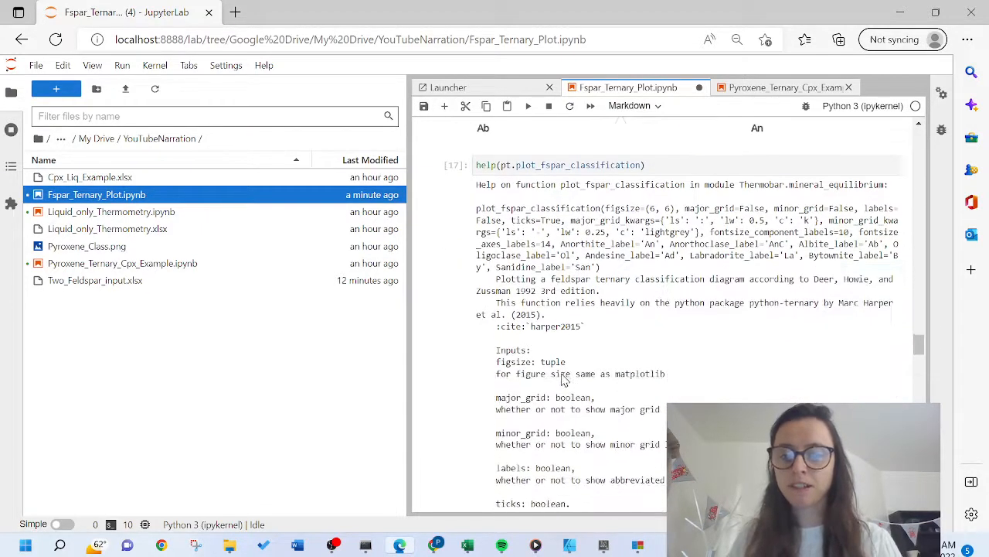
scroll(down, 3)
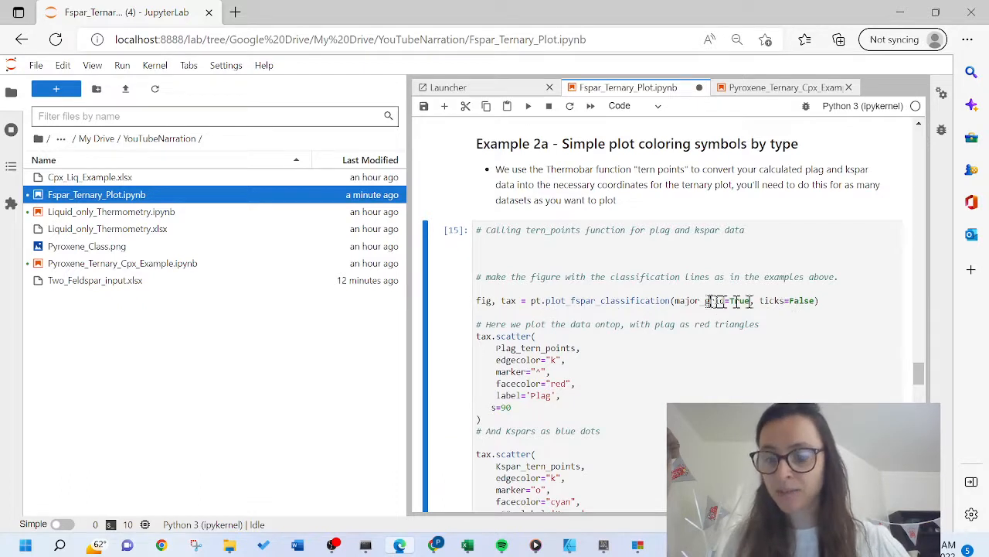
Run Example 2a to render Plag as red triangles and Kspar as cyan dots with a legend.
scroll(down, 3)
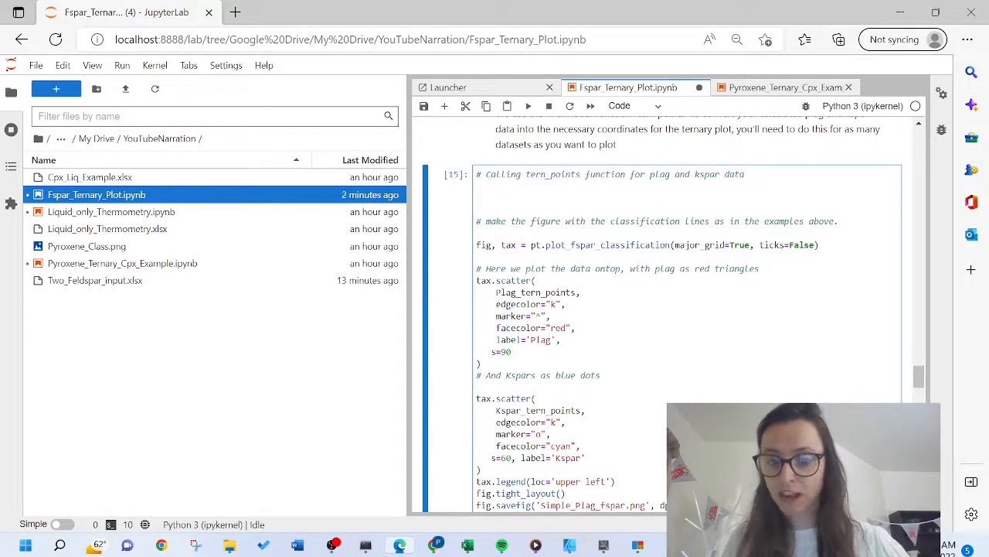
scroll(down, 3)
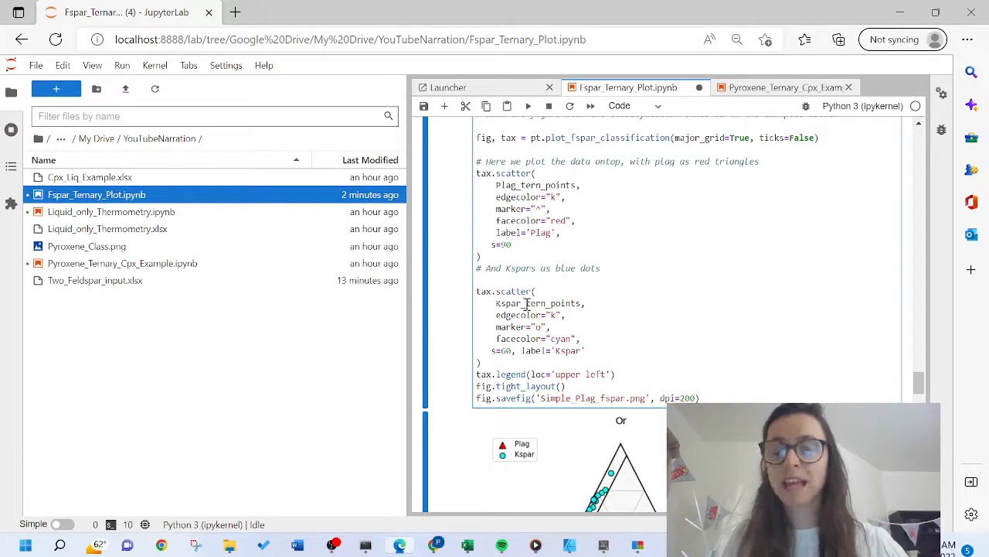
scroll(down, 3)
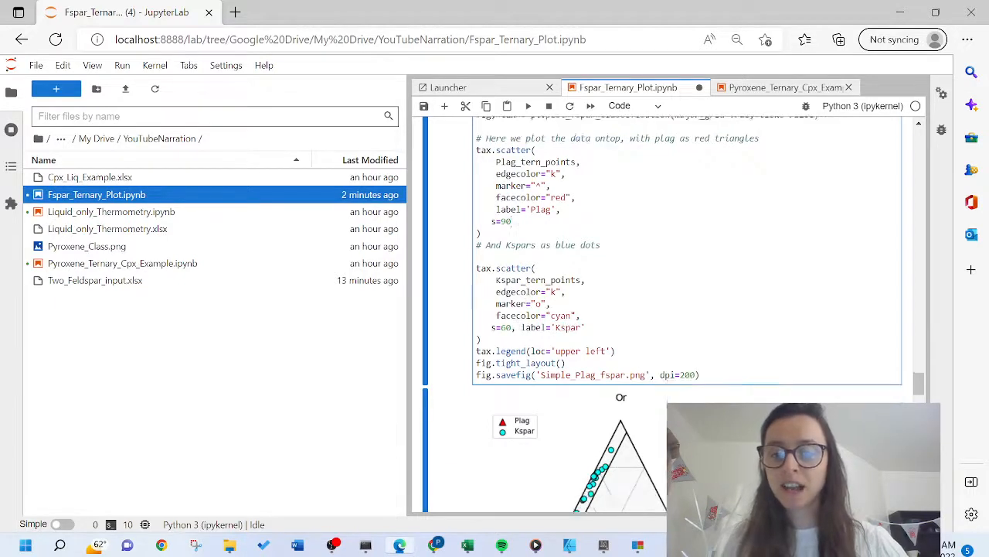
scroll(down, 3)
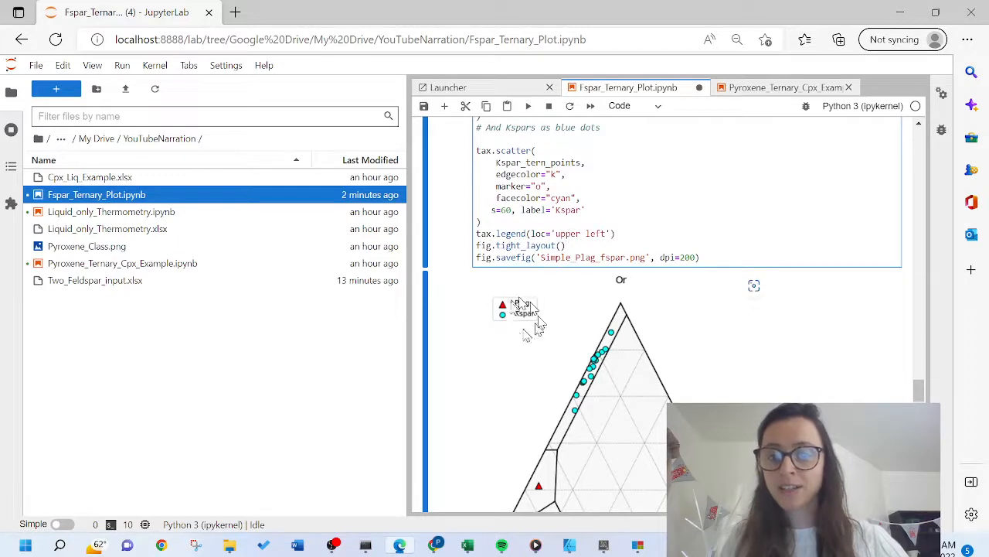
scroll(down, 3)
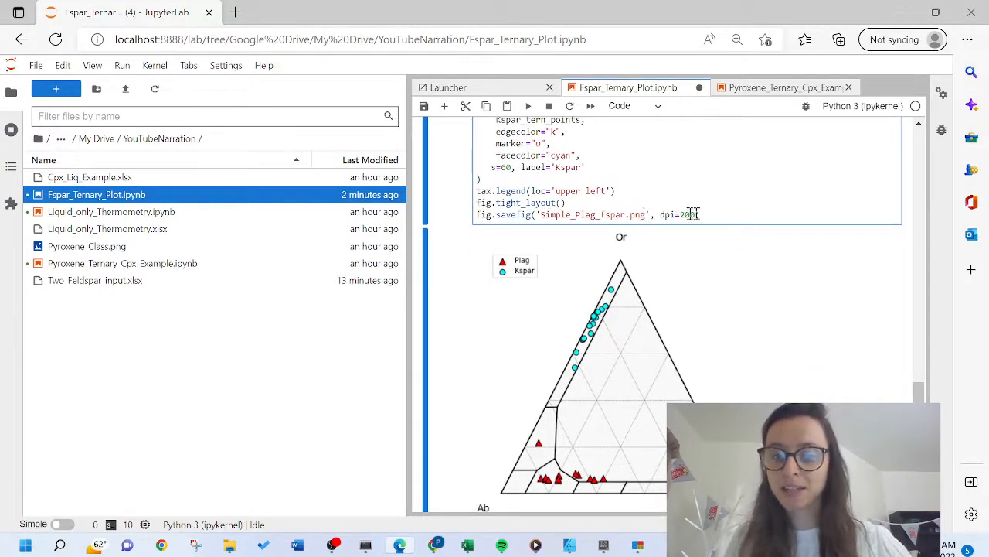
scroll(down, 3)
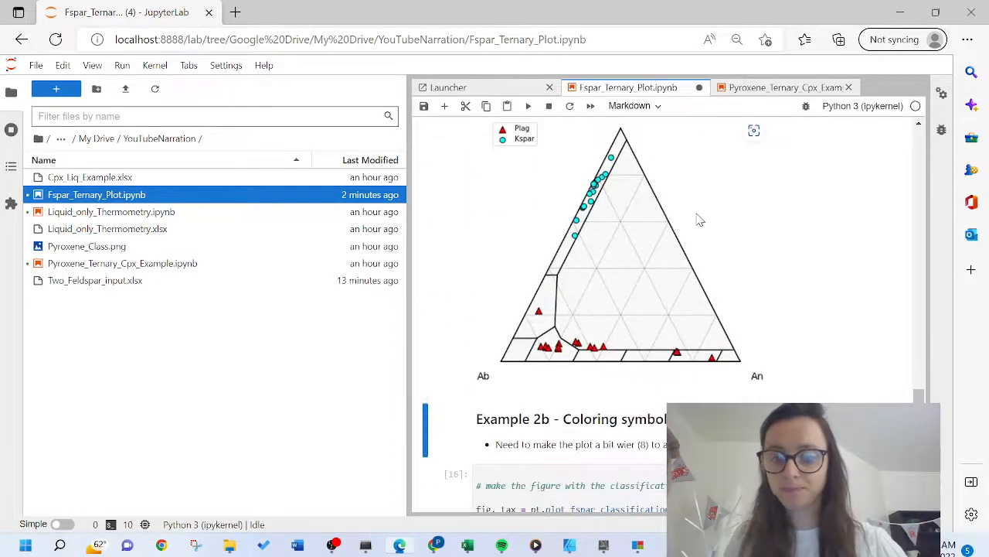
scroll(down, 3)
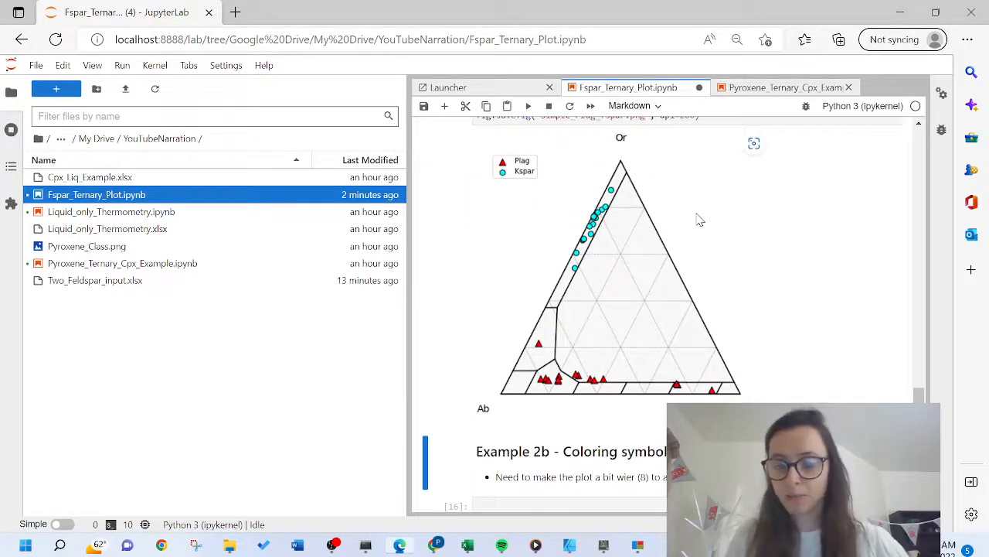
Run Example 2b with scatter sizes s=200*FeOt, saving the PNG figures to the folder.
scroll(down, 3)
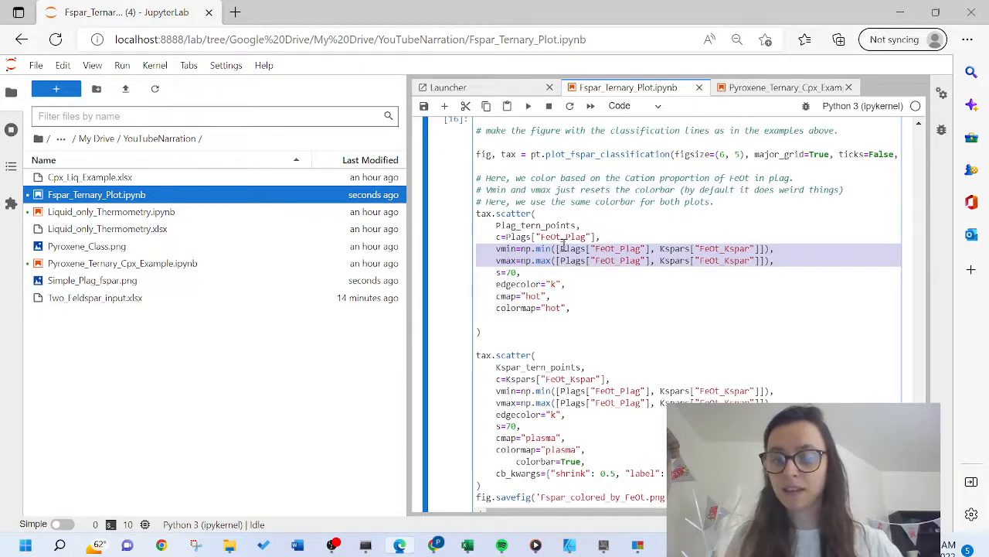
scroll(down, 3)
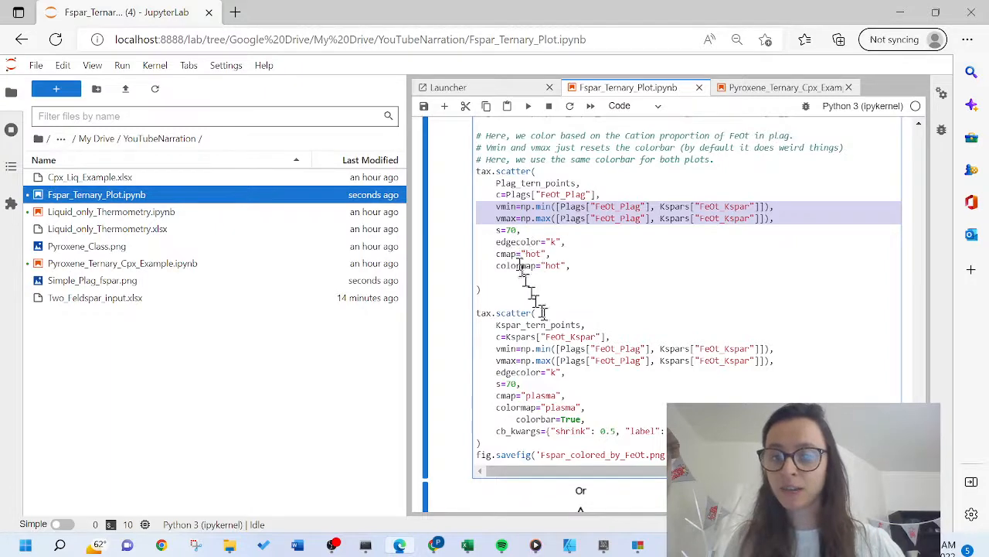
scroll(down, 3)
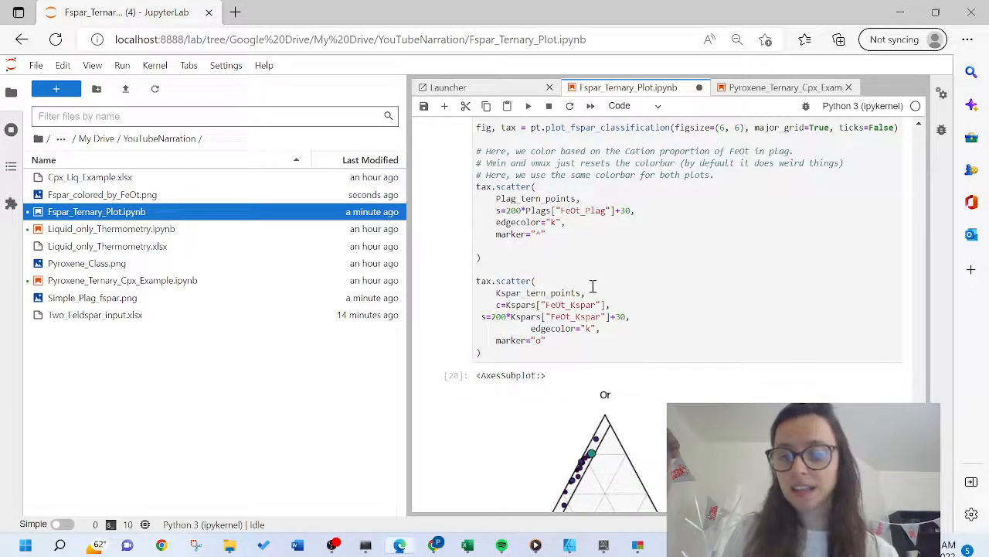
scroll(down, 3)
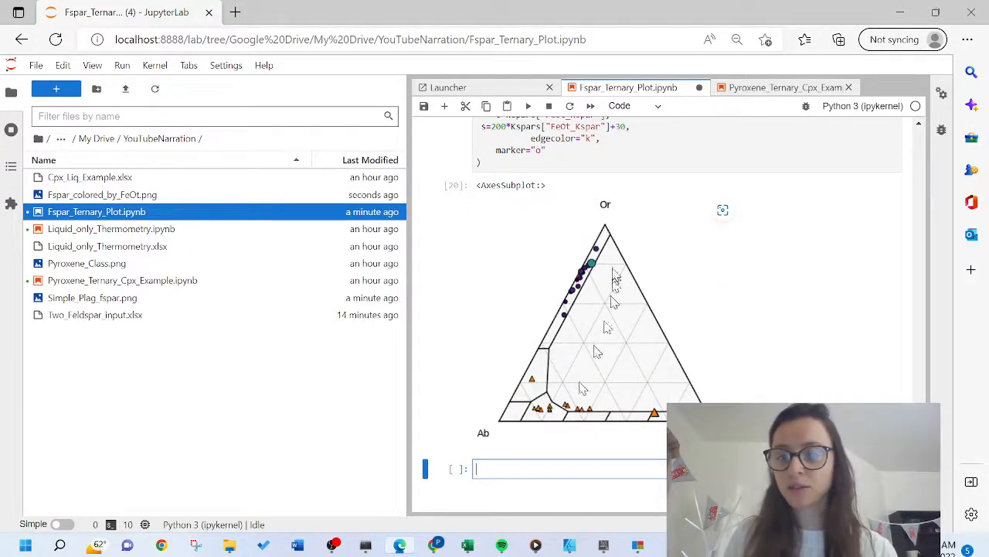